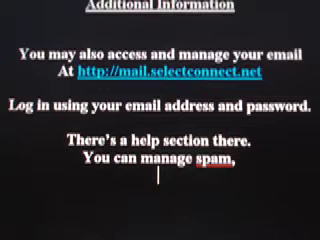
text(Filter friends, automatically forward,)
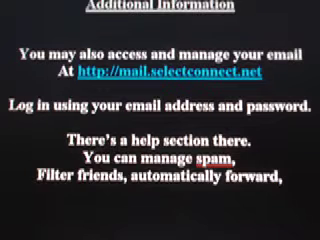